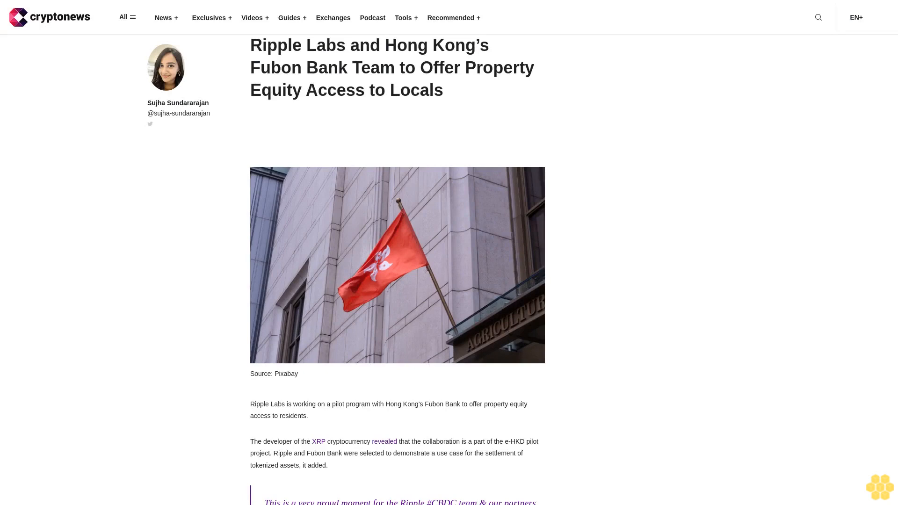
pyautogui.scroll(-3)
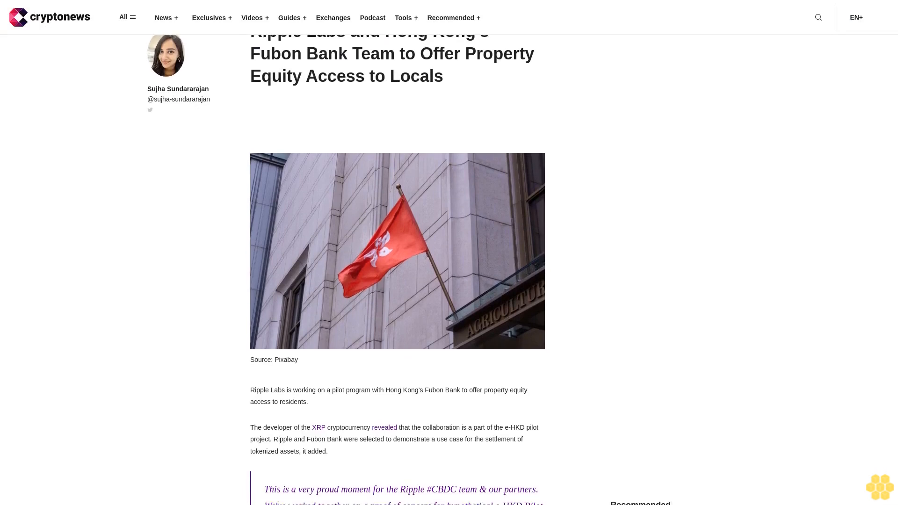
pyautogui.scroll(-3)
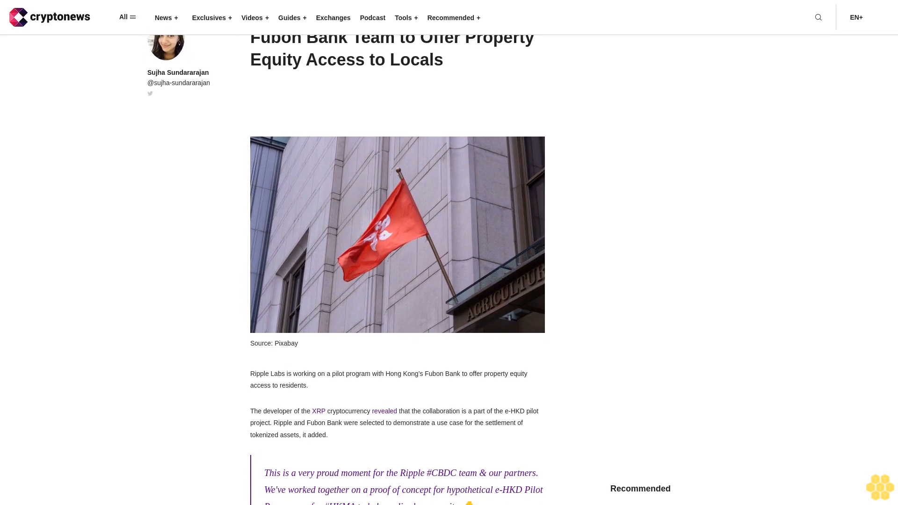
pyautogui.scroll(-3)
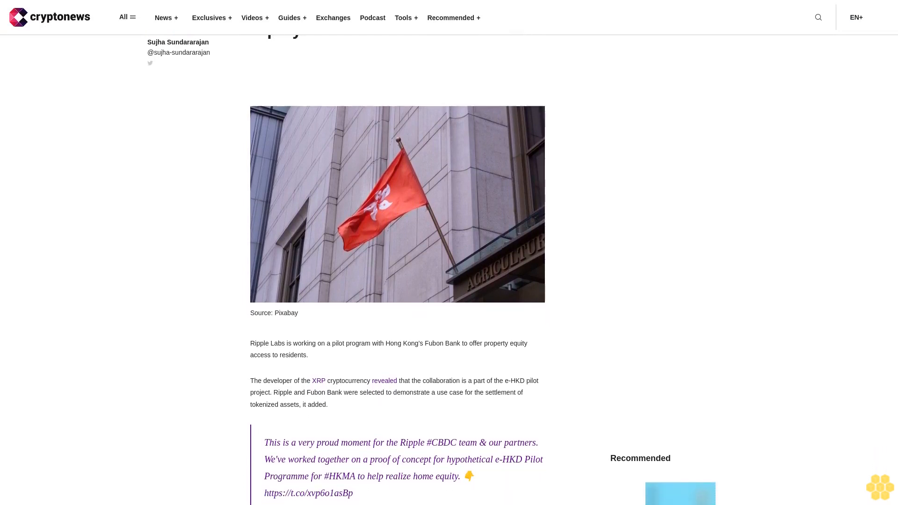
pyautogui.scroll(-3)
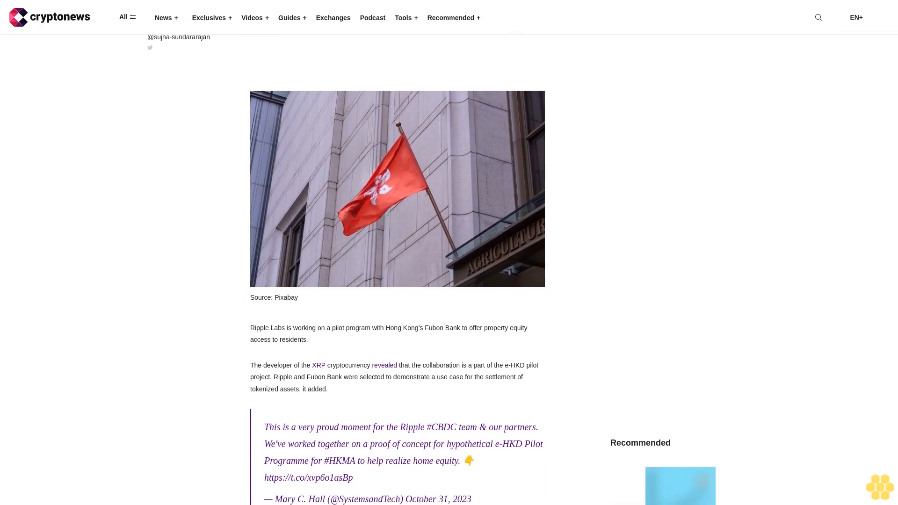
pyautogui.scroll(-3)
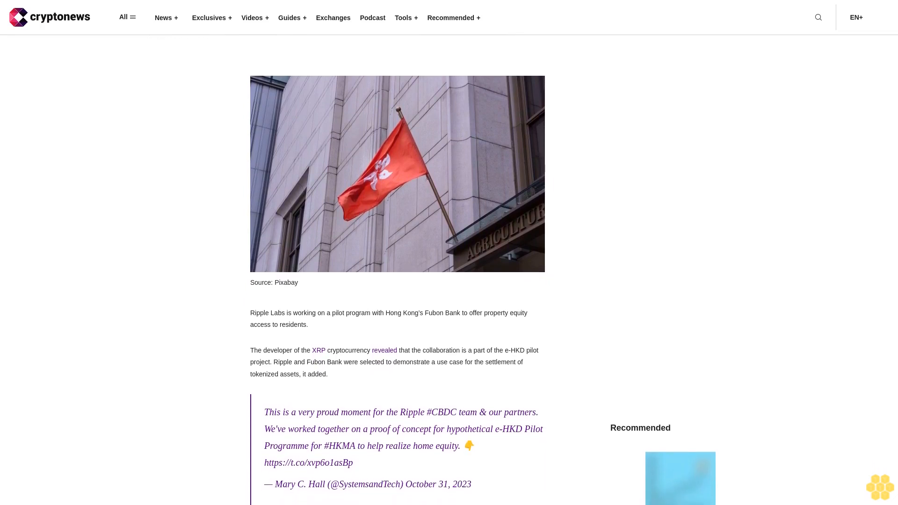
pyautogui.scroll(-3)
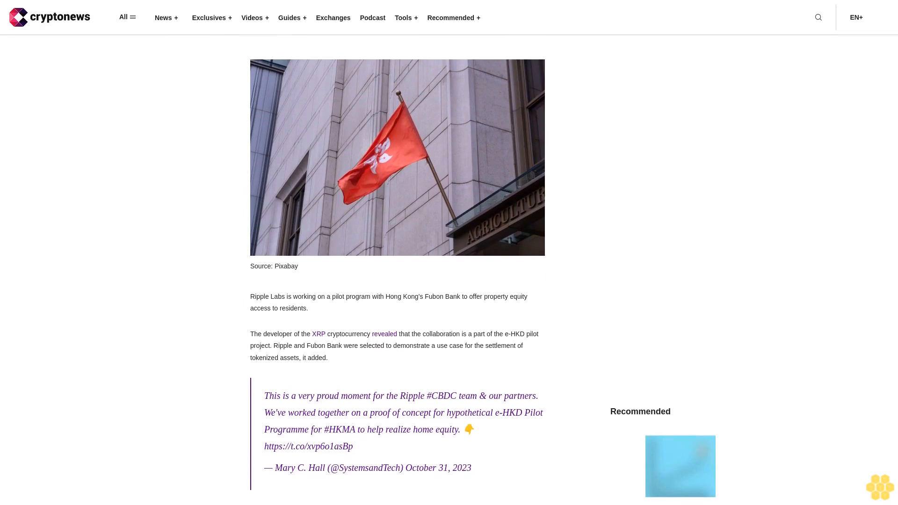
pyautogui.scroll(-3)
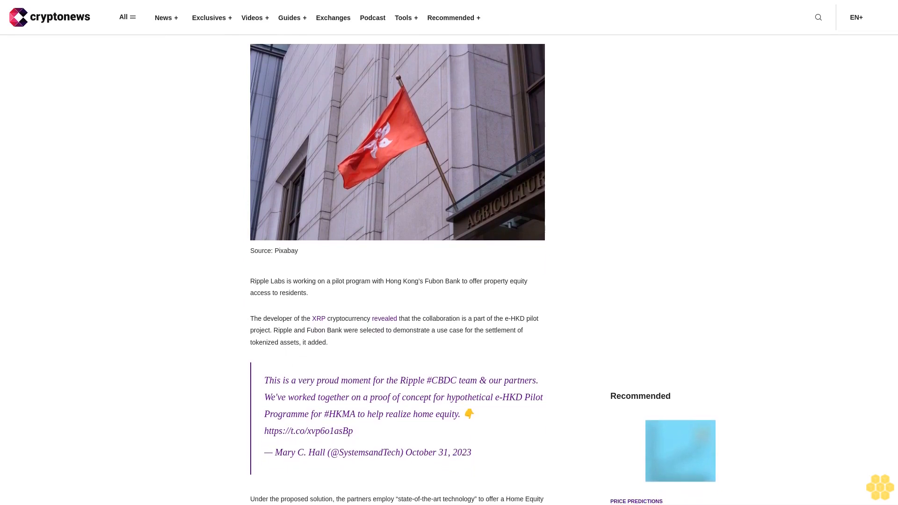
pyautogui.scroll(-3)
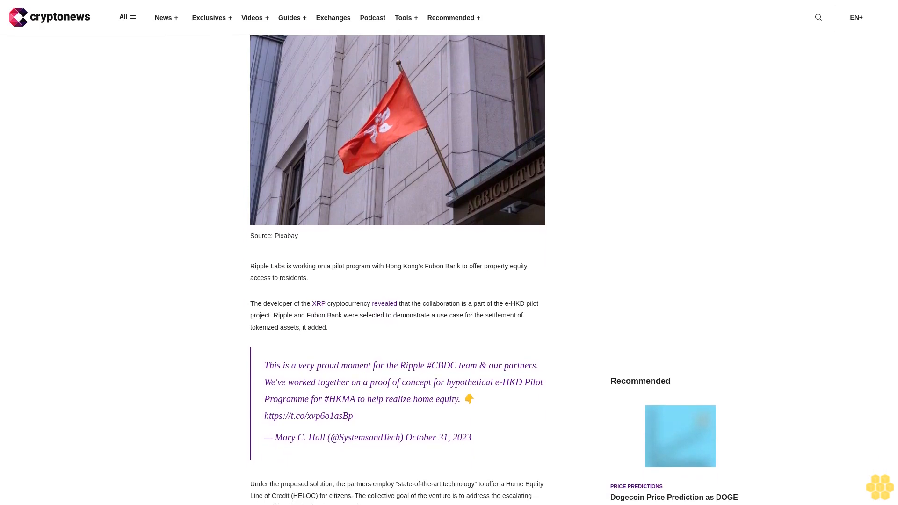
pyautogui.scroll(-3)
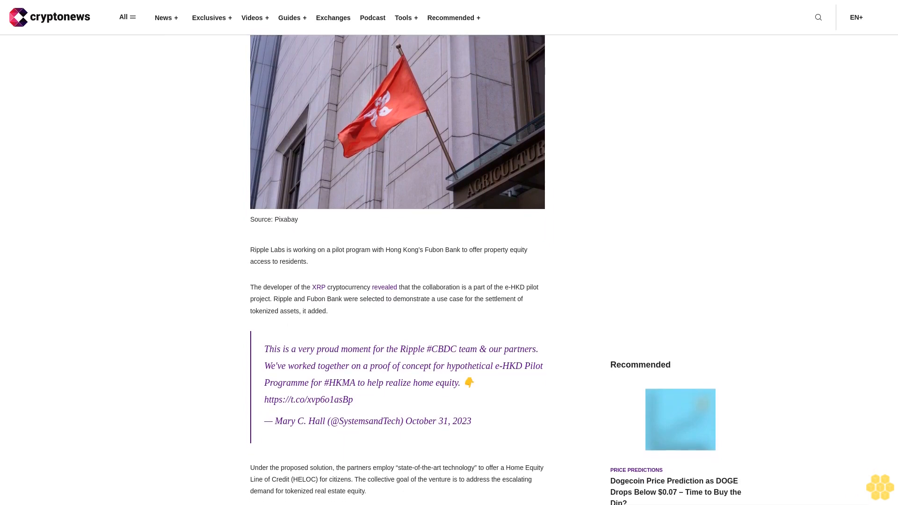
pyautogui.scroll(-3)
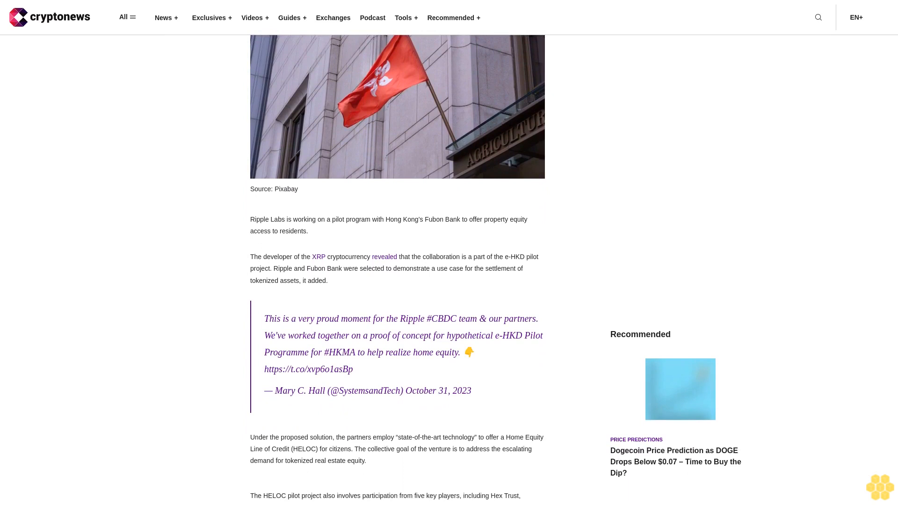
pyautogui.scroll(-3)
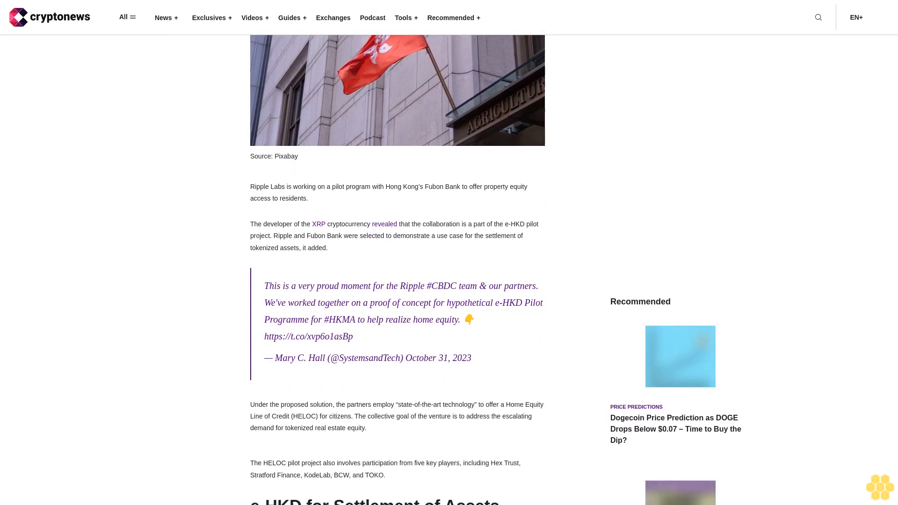
pyautogui.scroll(-3)
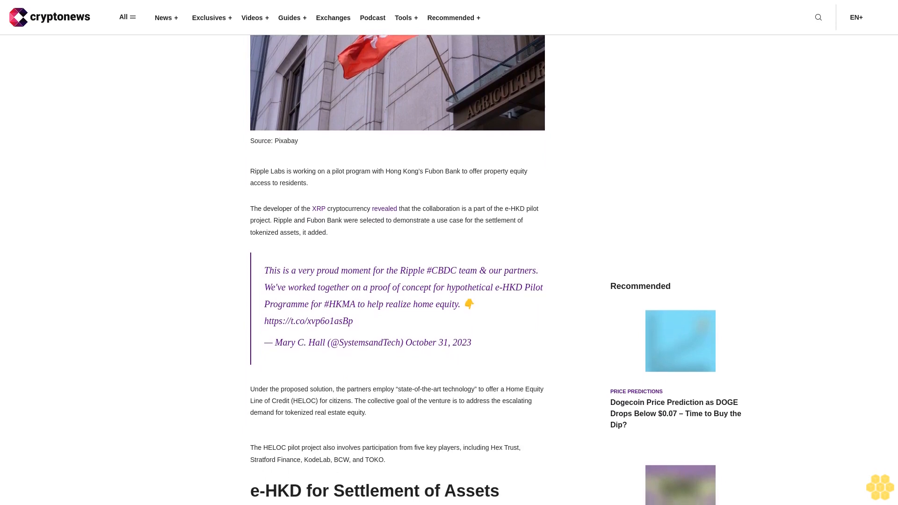
pyautogui.scroll(-3)
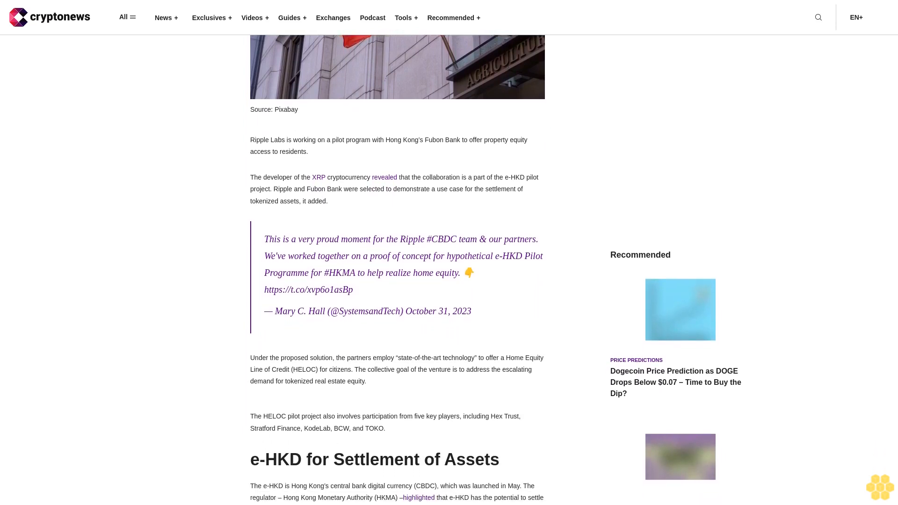
pyautogui.scroll(-3)
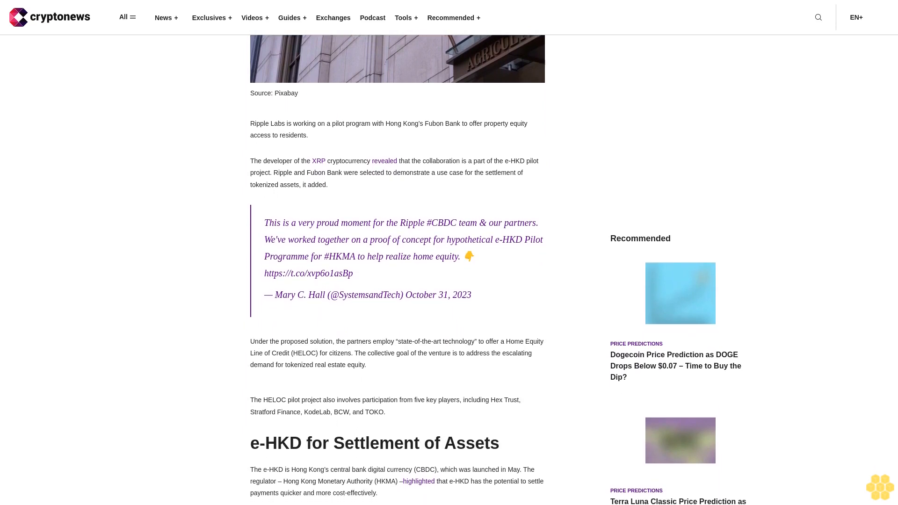
pyautogui.scroll(-3)
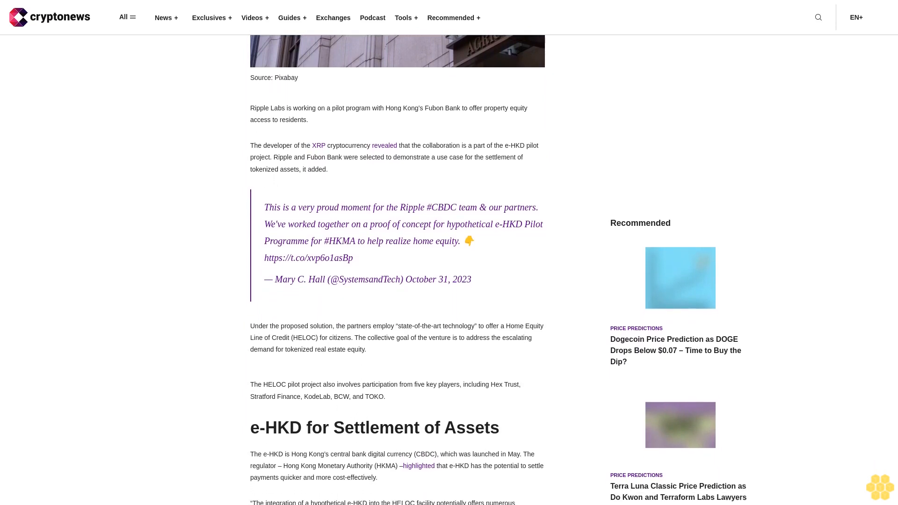
pyautogui.scroll(-3)
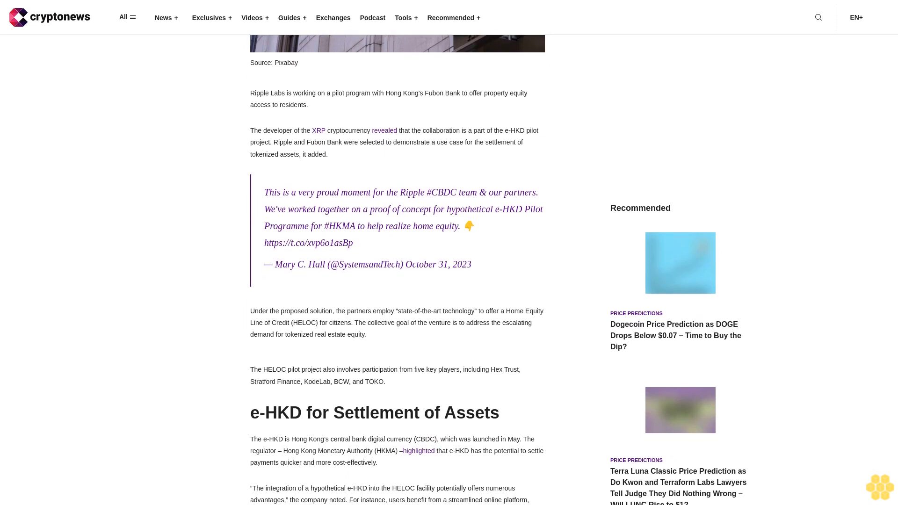
pyautogui.scroll(-3)
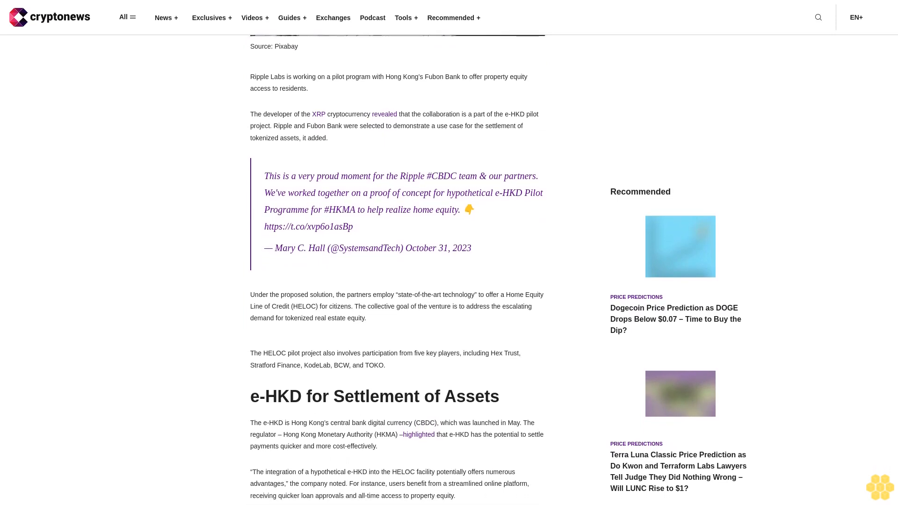
pyautogui.scroll(-3)
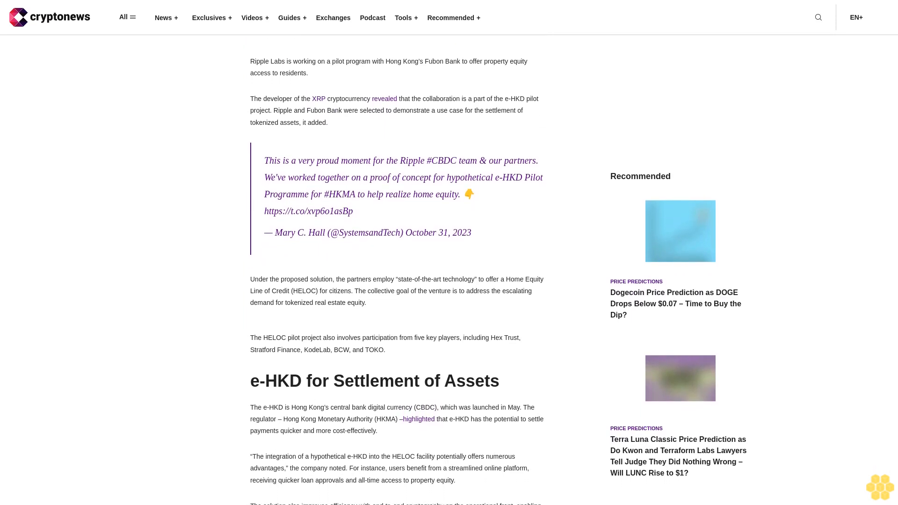
pyautogui.scroll(-3)
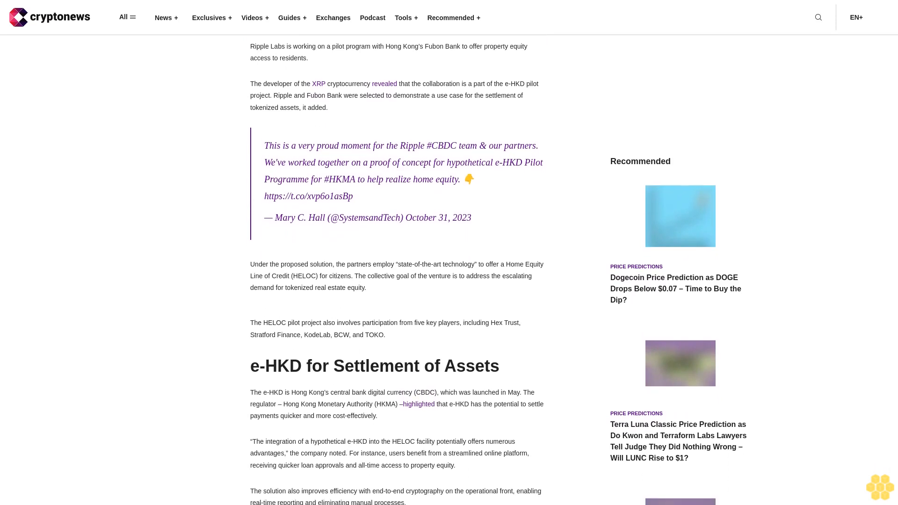
pyautogui.scroll(-3)
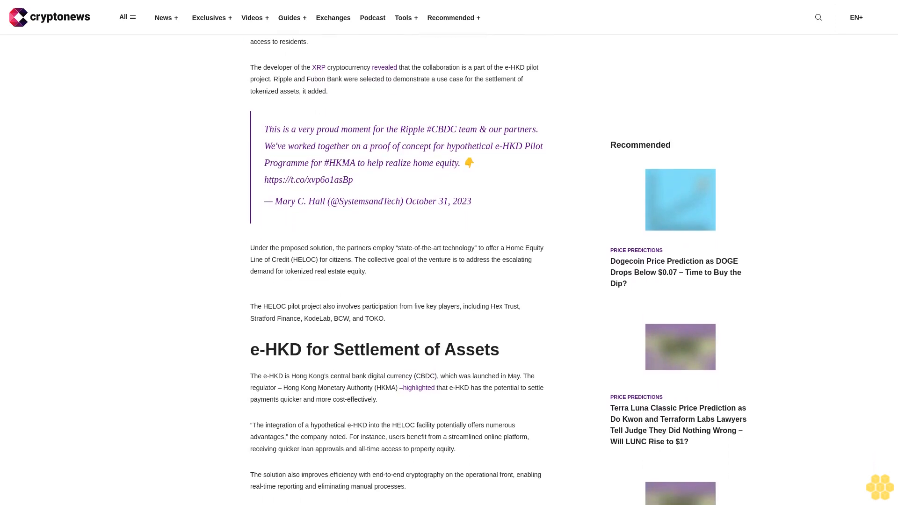
pyautogui.scroll(-3)
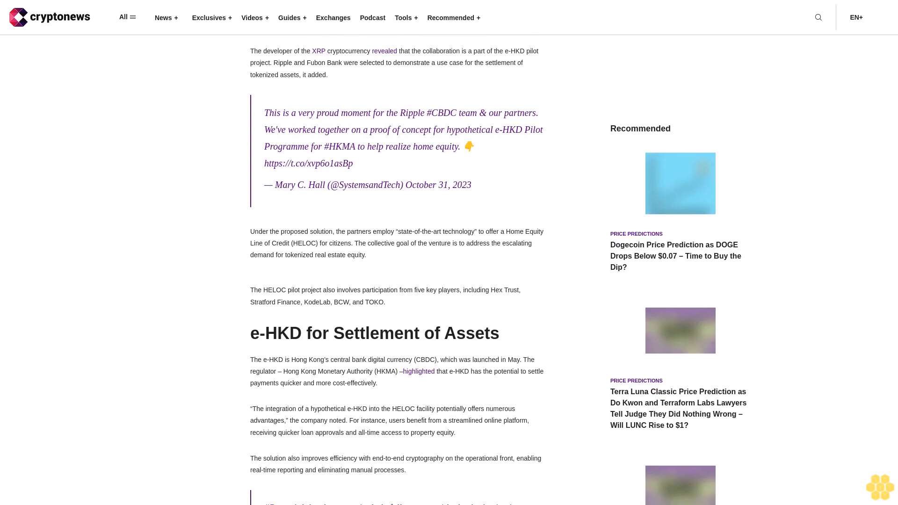
pyautogui.scroll(-3)
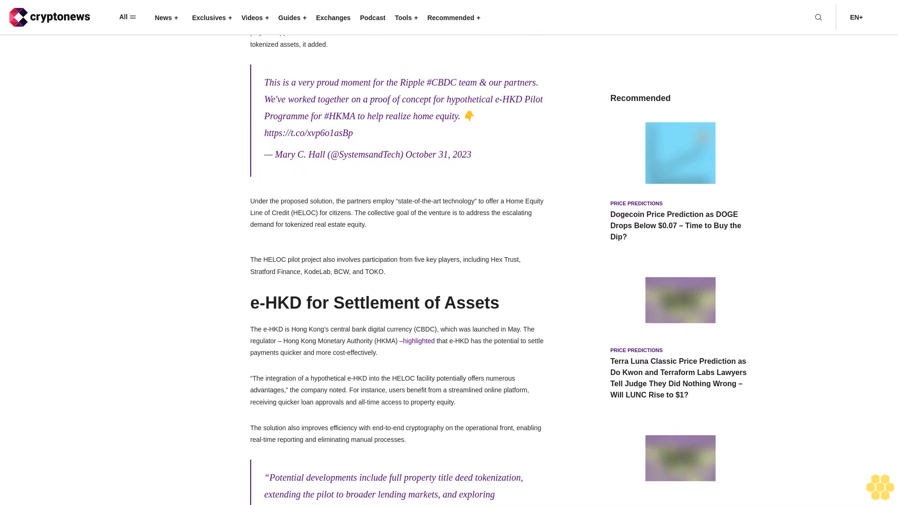
pyautogui.scroll(-3)
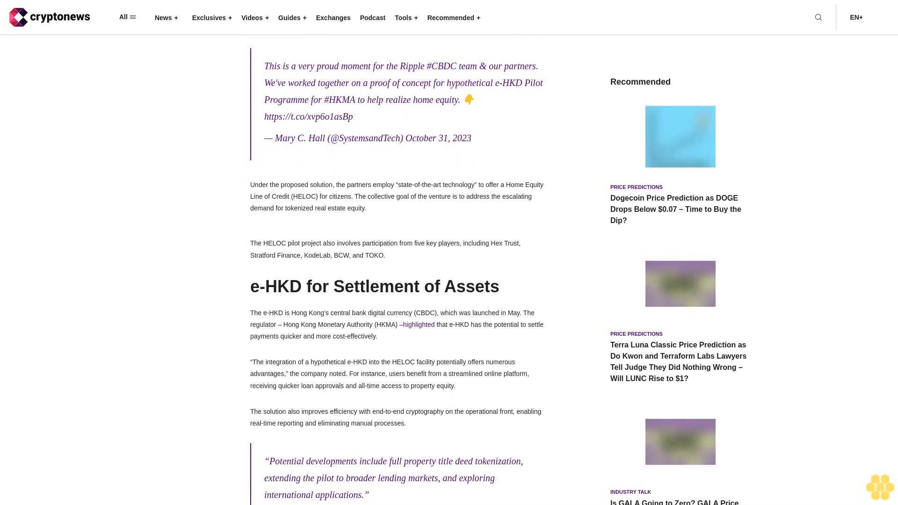
pyautogui.scroll(-3)
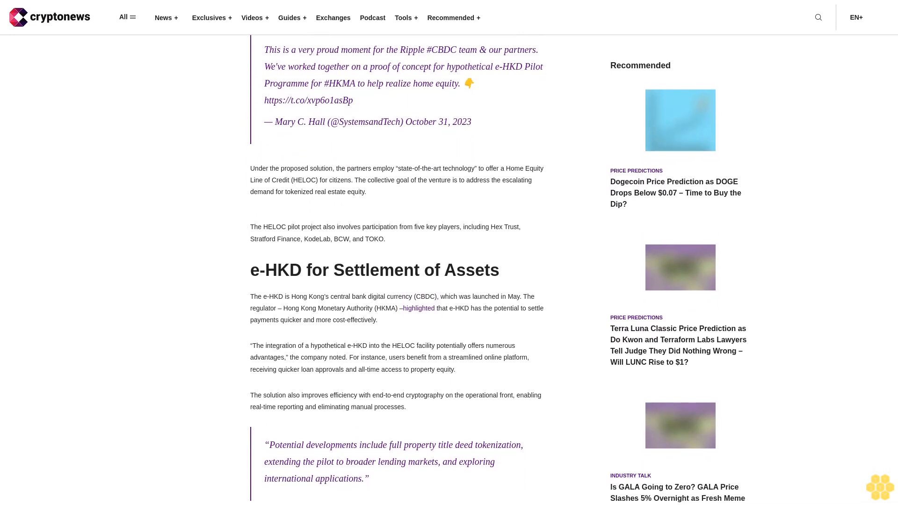
pyautogui.scroll(-3)
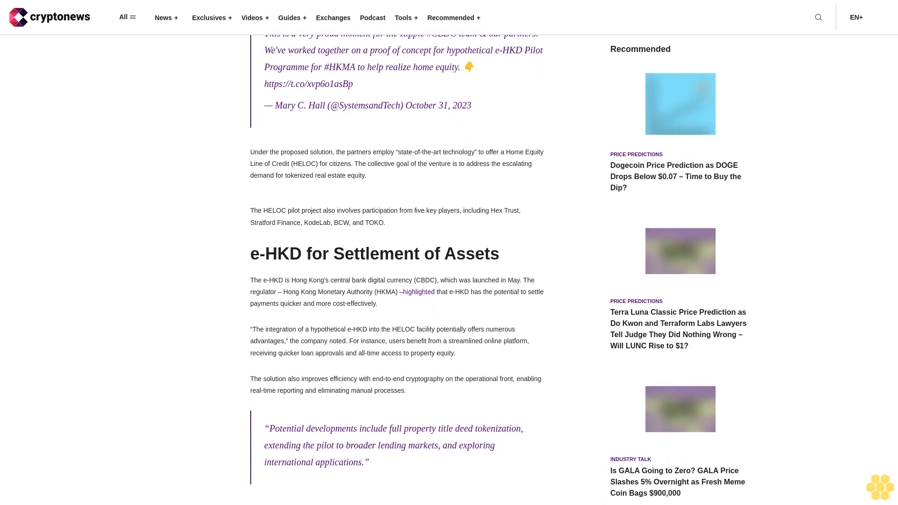
pyautogui.scroll(-3)
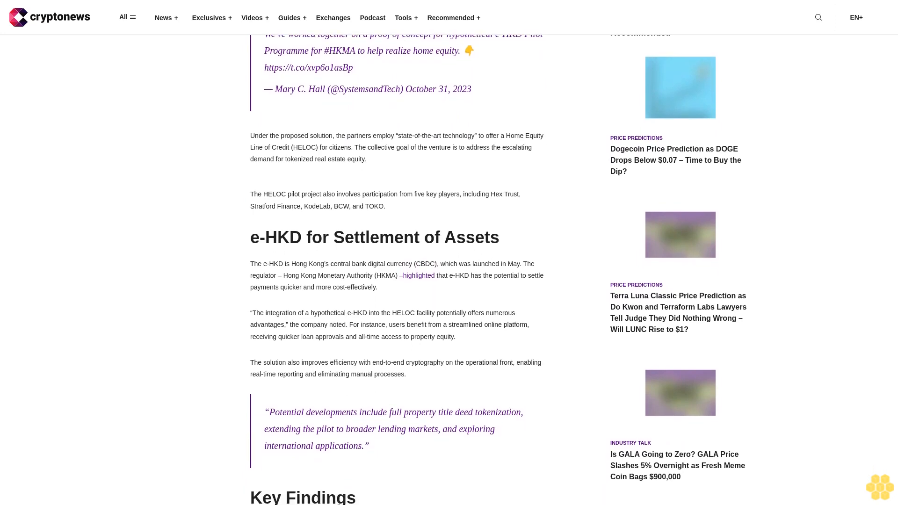
pyautogui.scroll(-3)
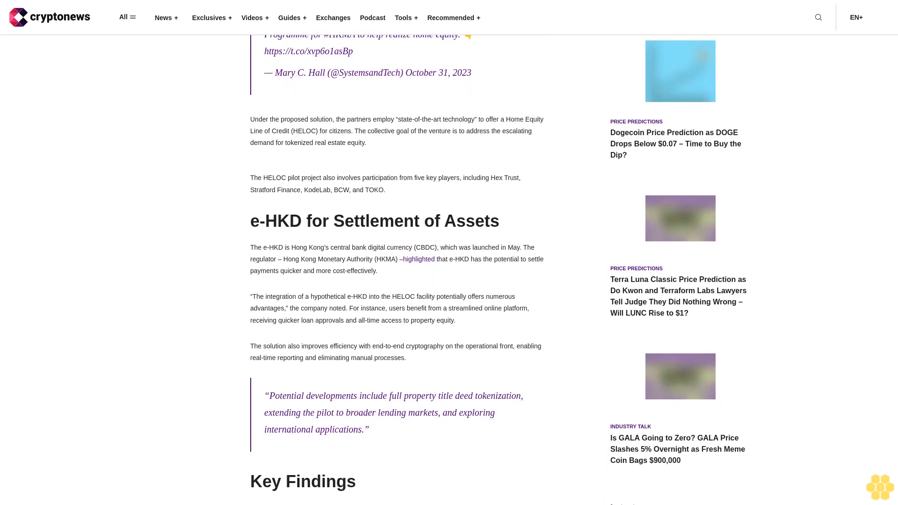
pyautogui.scroll(-3)
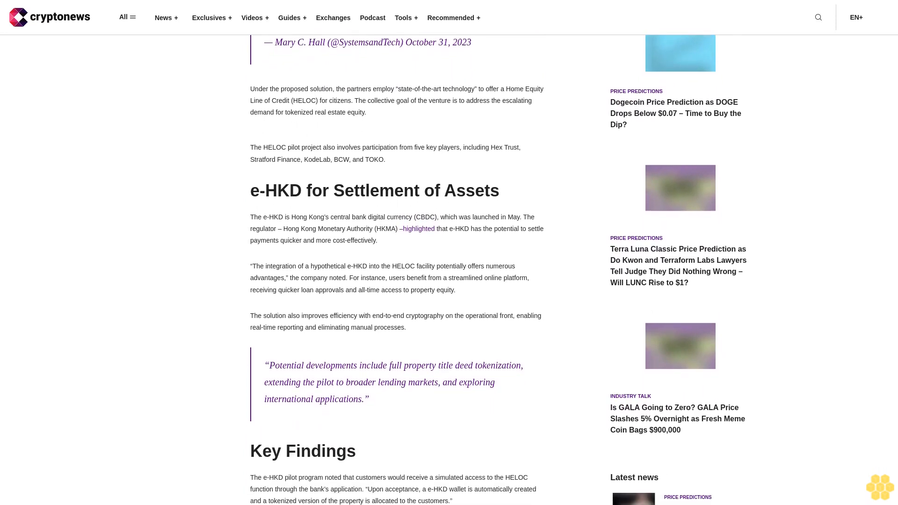
pyautogui.scroll(-3)
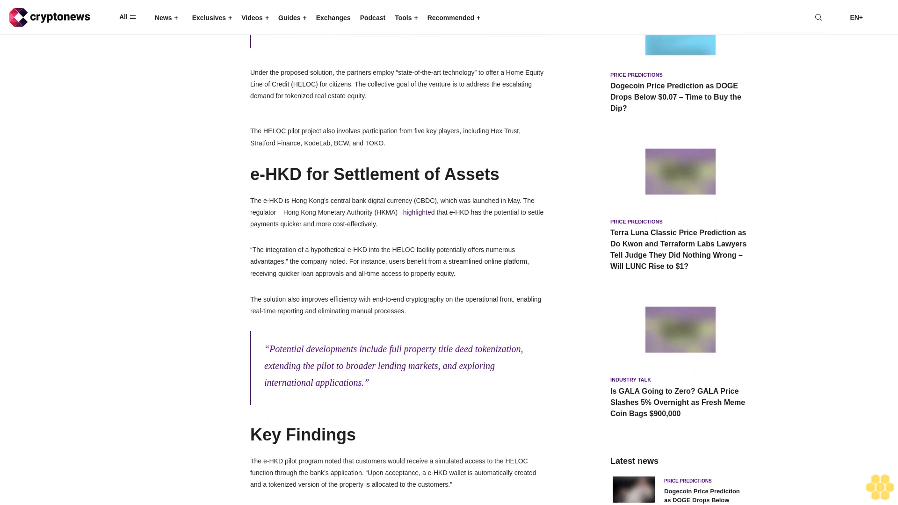
pyautogui.scroll(-3)
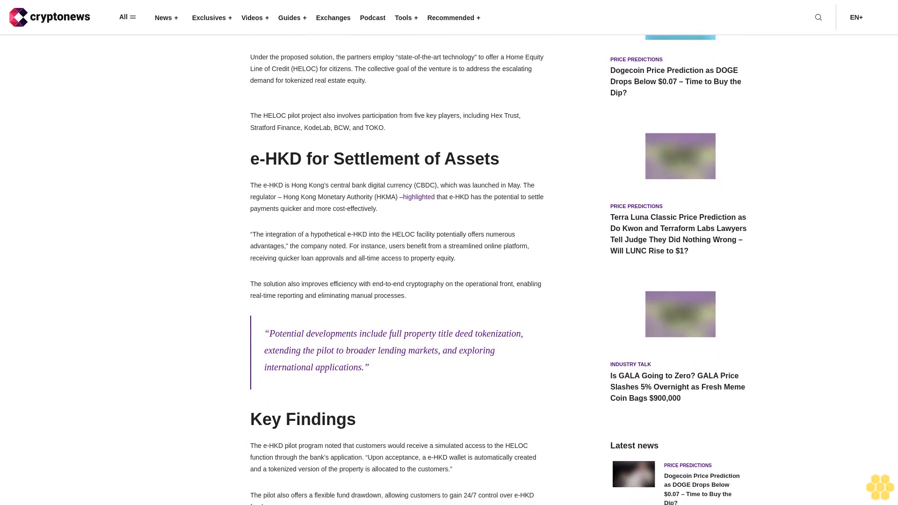
pyautogui.scroll(-3)
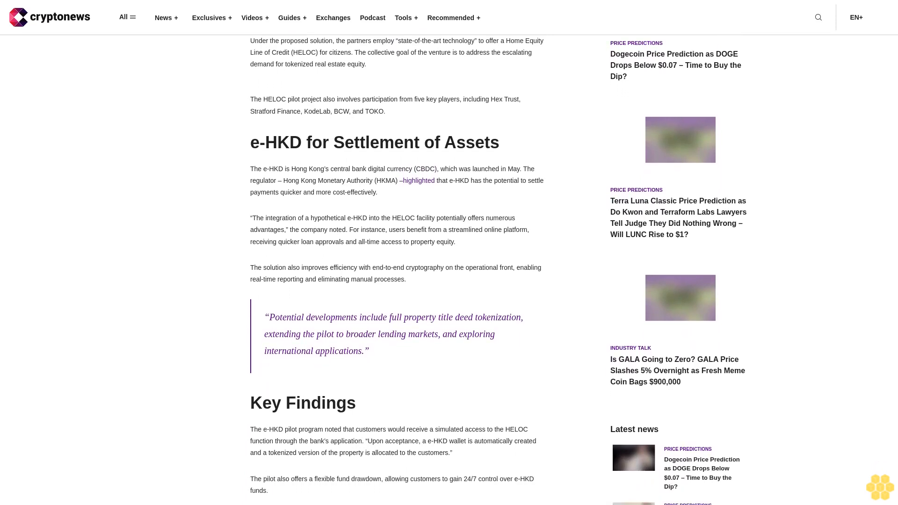
pyautogui.scroll(-3)
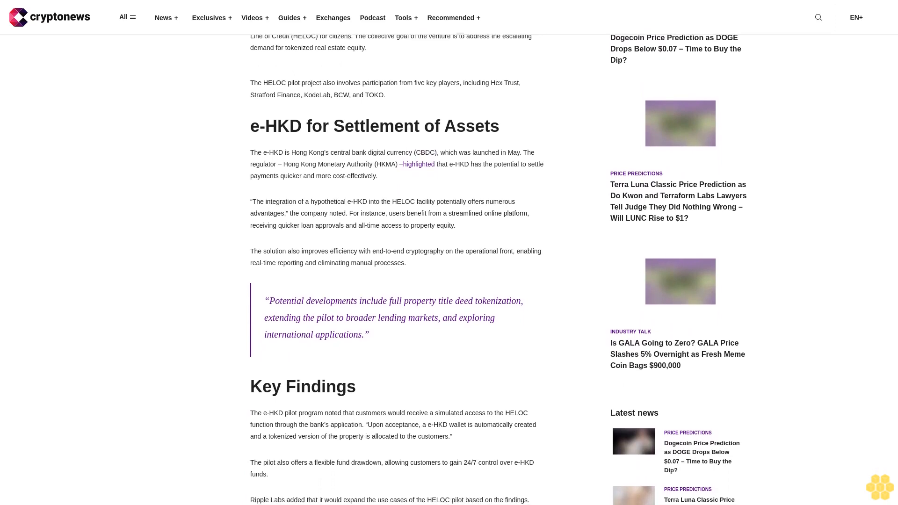
pyautogui.scroll(-3)
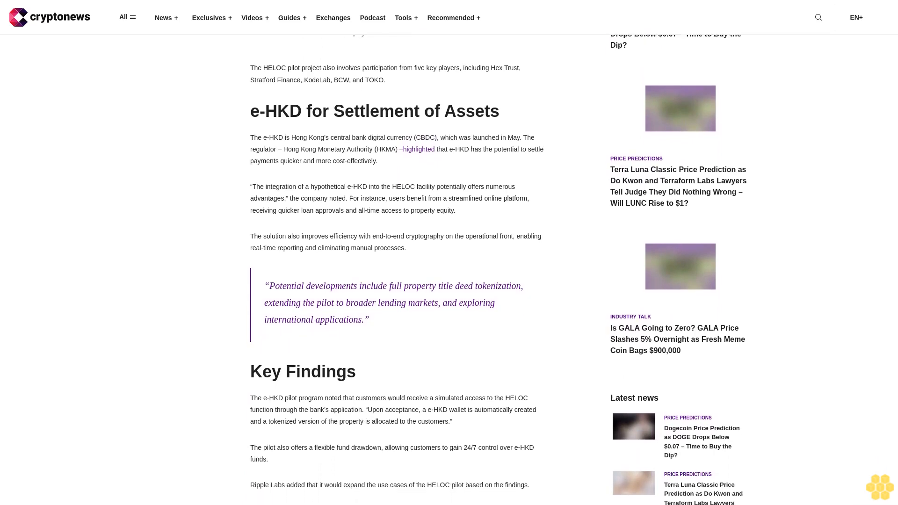
pyautogui.scroll(-3)
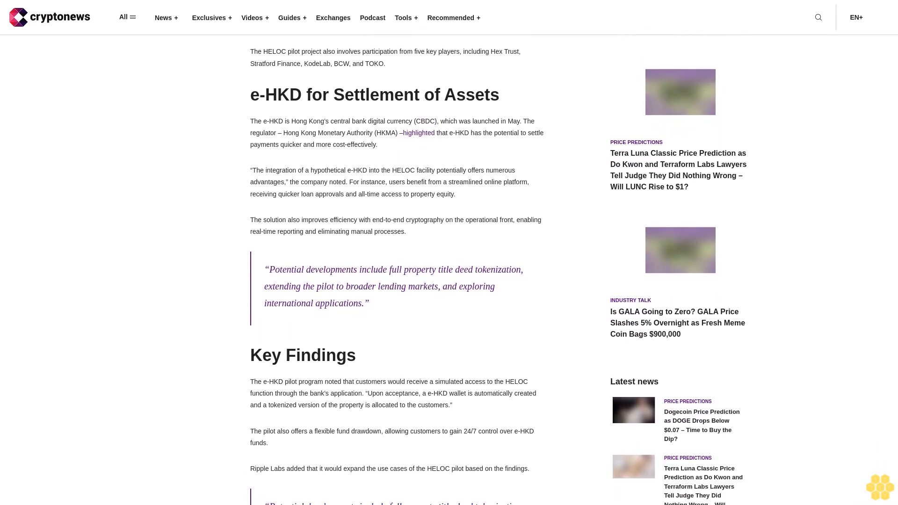
pyautogui.scroll(-3)
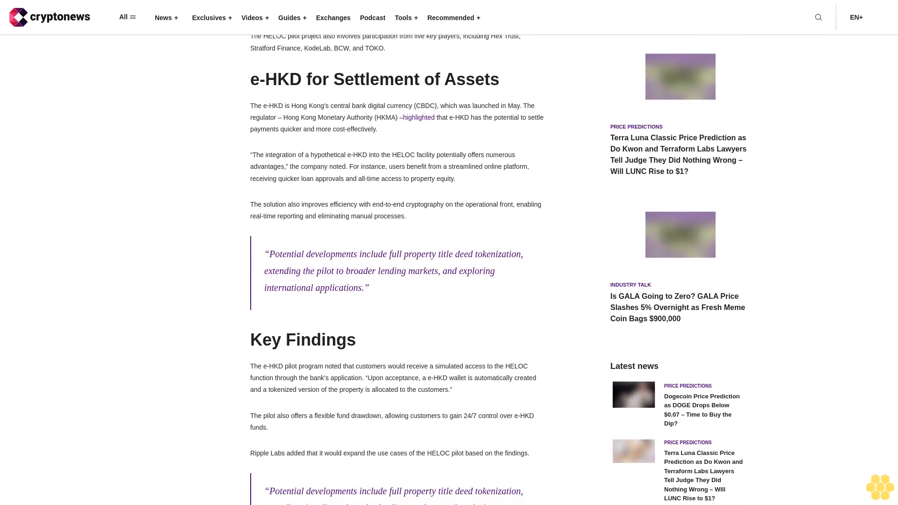
pyautogui.scroll(-3)
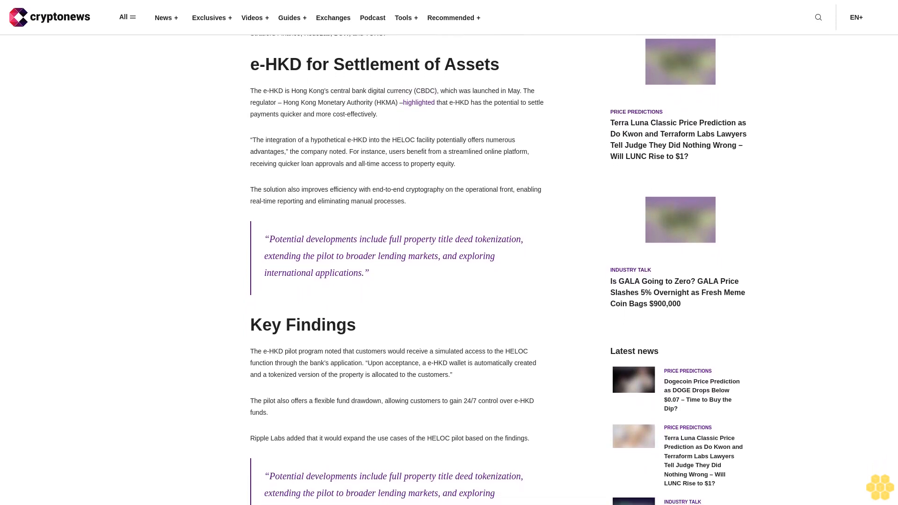
pyautogui.scroll(-3)
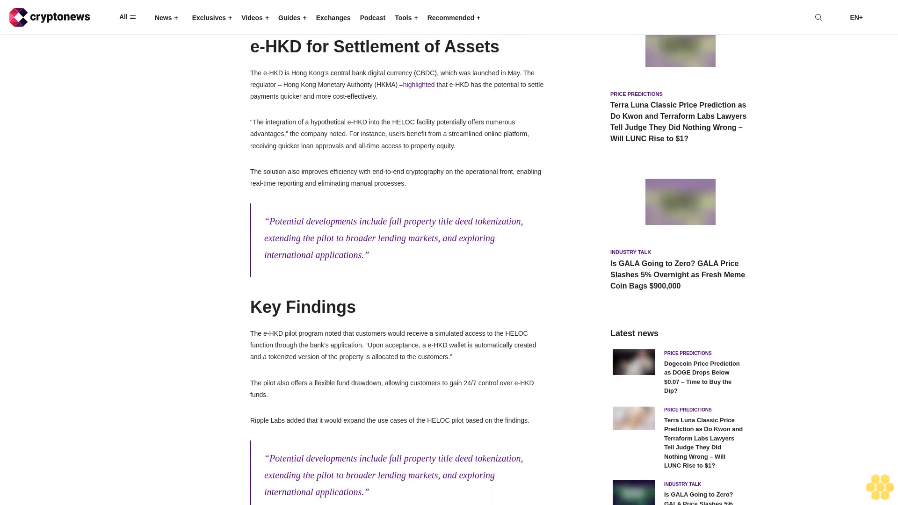
pyautogui.scroll(-3)
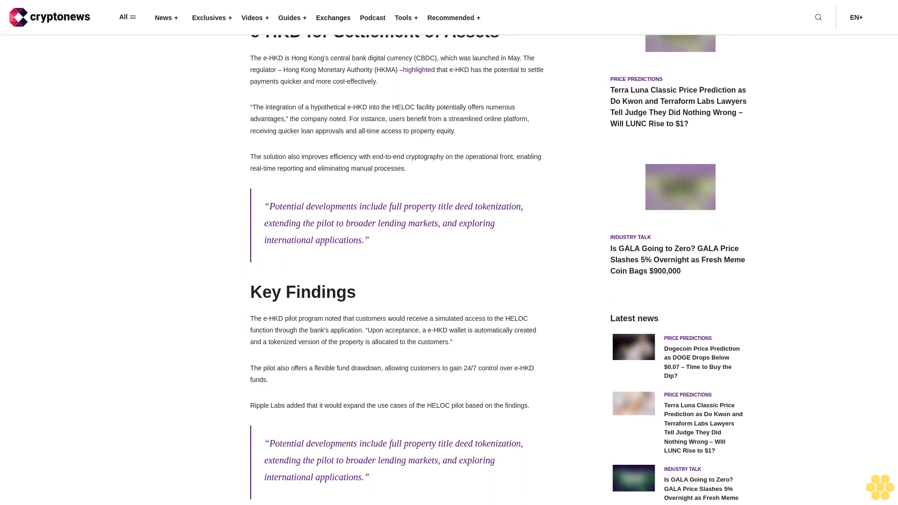
pyautogui.scroll(-3)
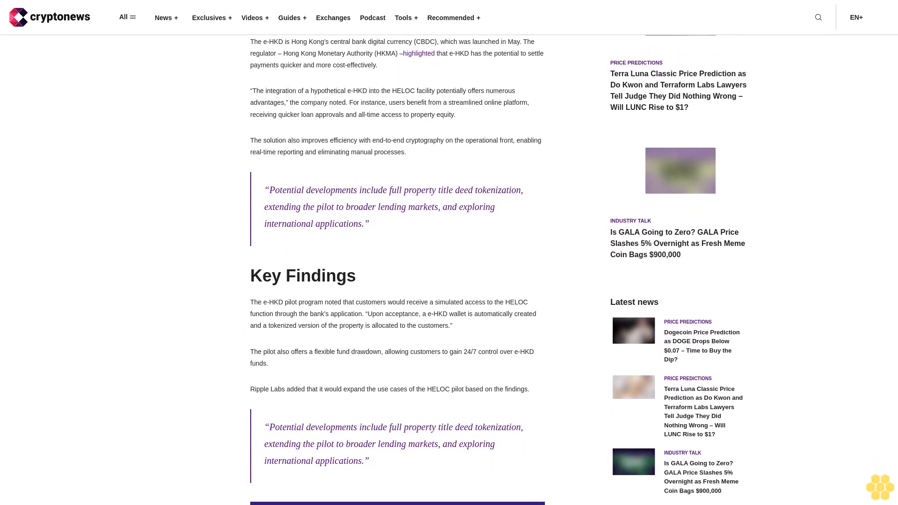
pyautogui.scroll(-3)
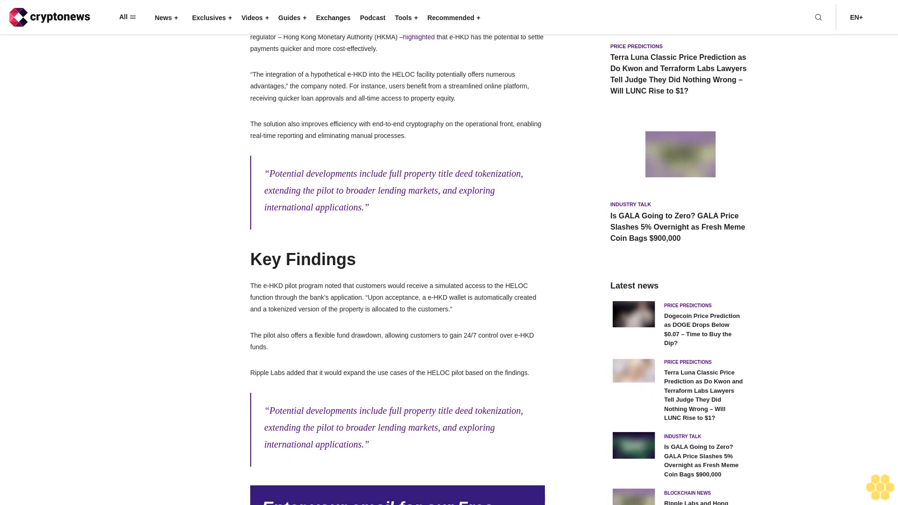
pyautogui.scroll(-3)
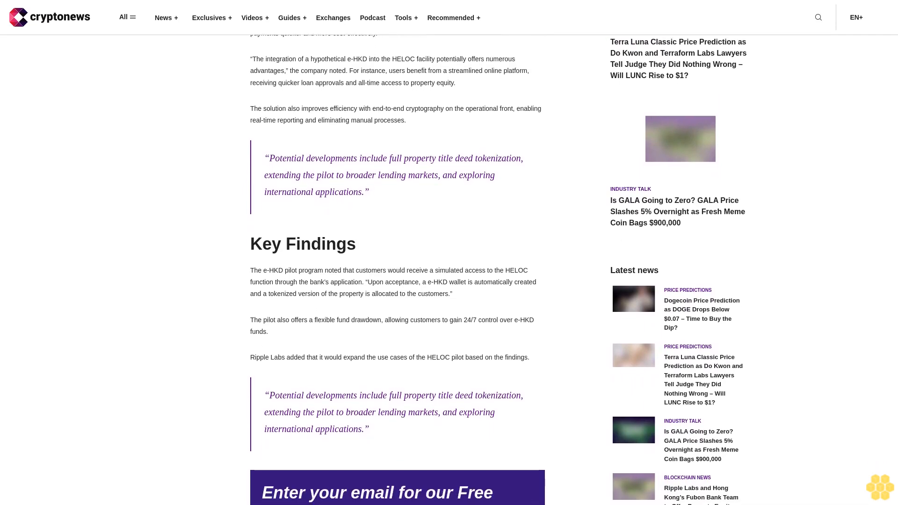
pyautogui.scroll(-3)
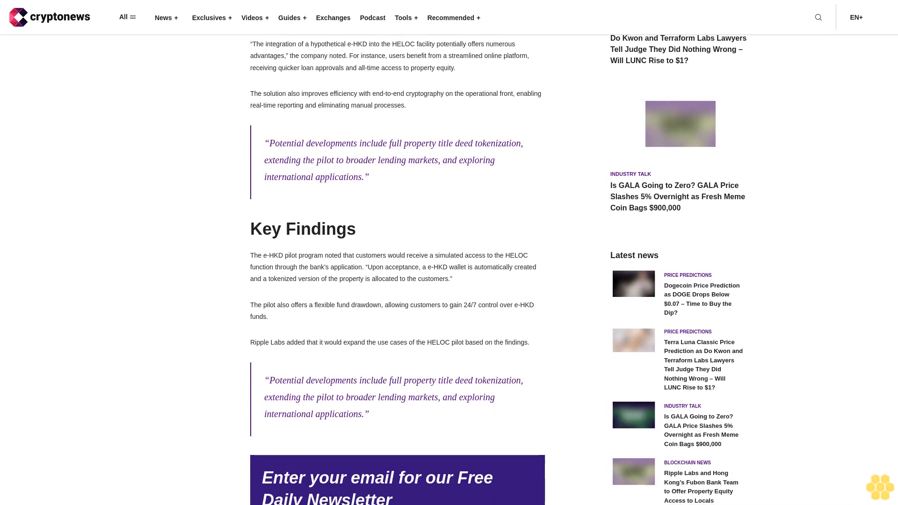
pyautogui.scroll(-3)
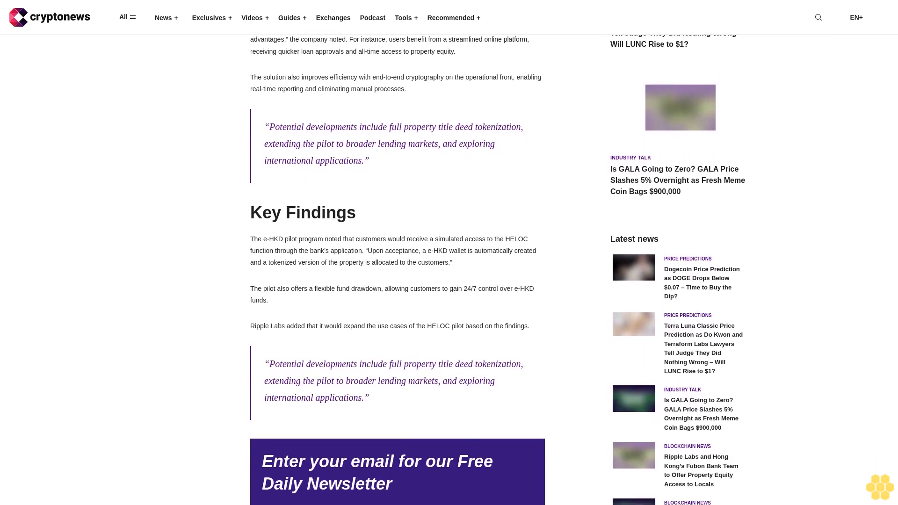
pyautogui.scroll(-3)
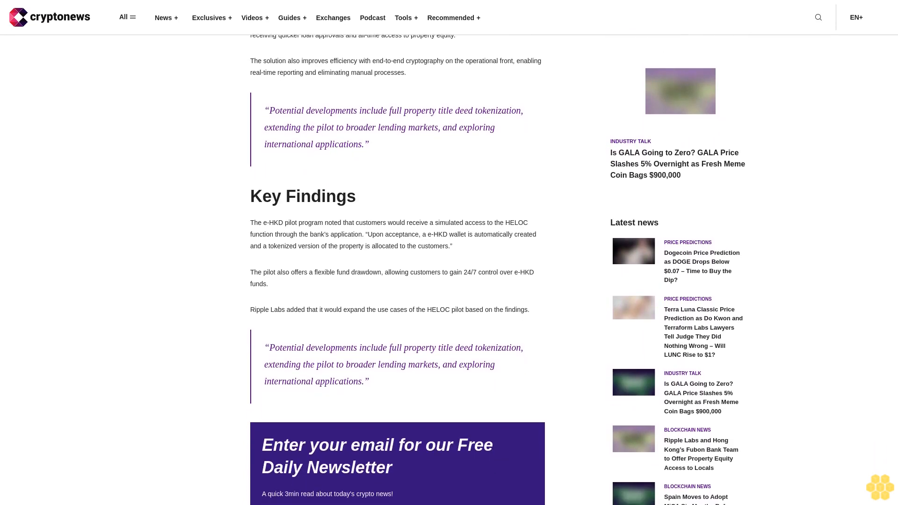
pyautogui.scroll(-3)
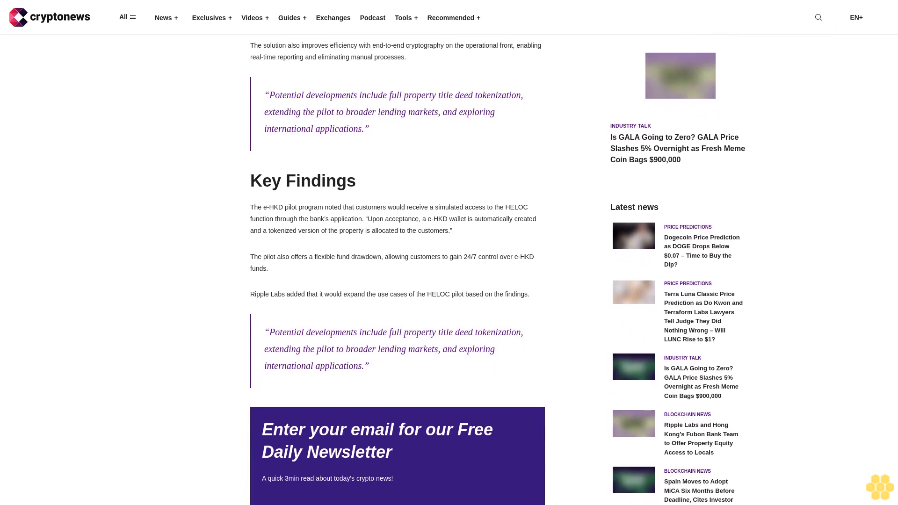
pyautogui.scroll(-3)
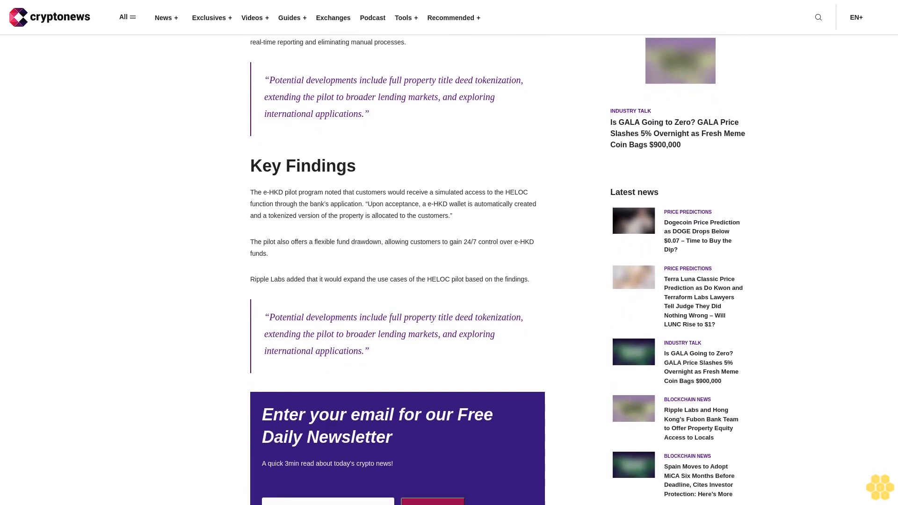
pyautogui.scroll(-3)
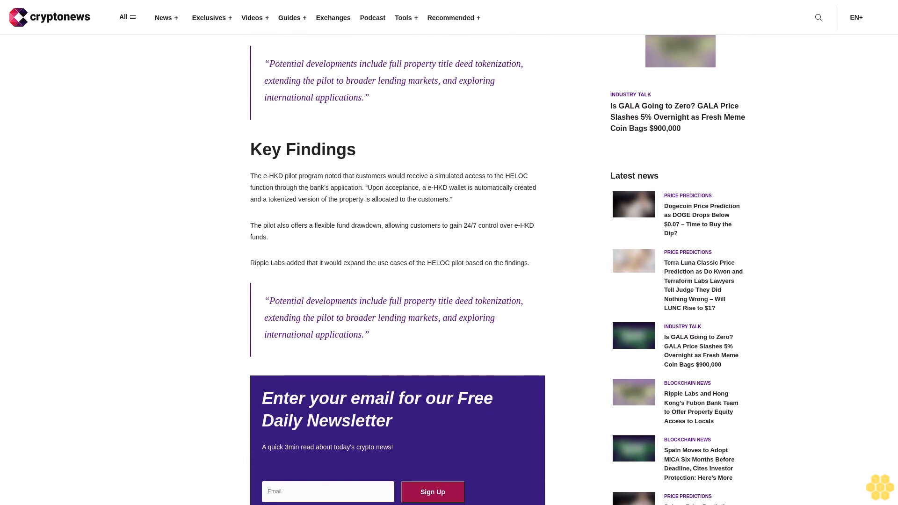
pyautogui.scroll(-3)
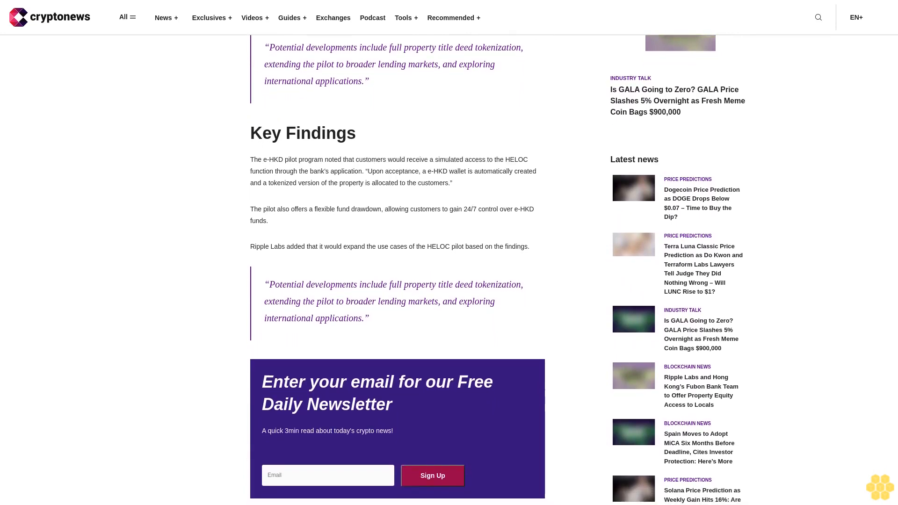
pyautogui.scroll(-3)
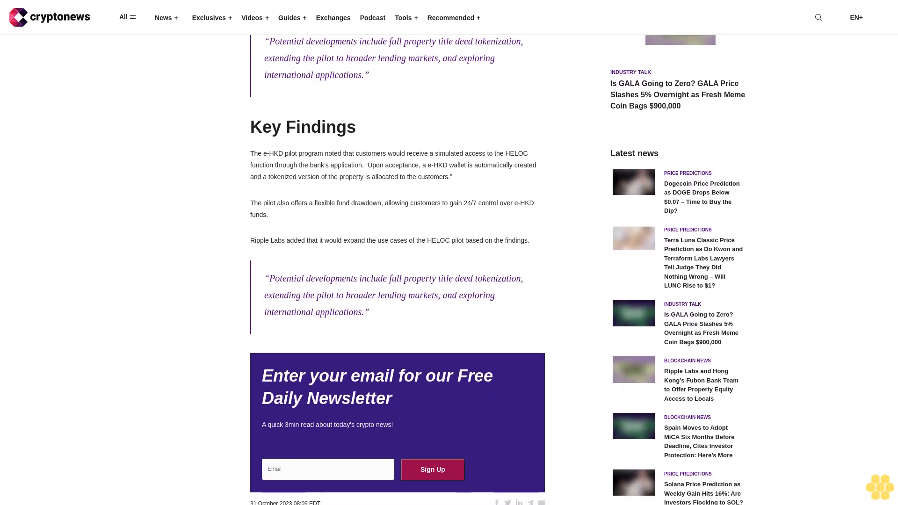